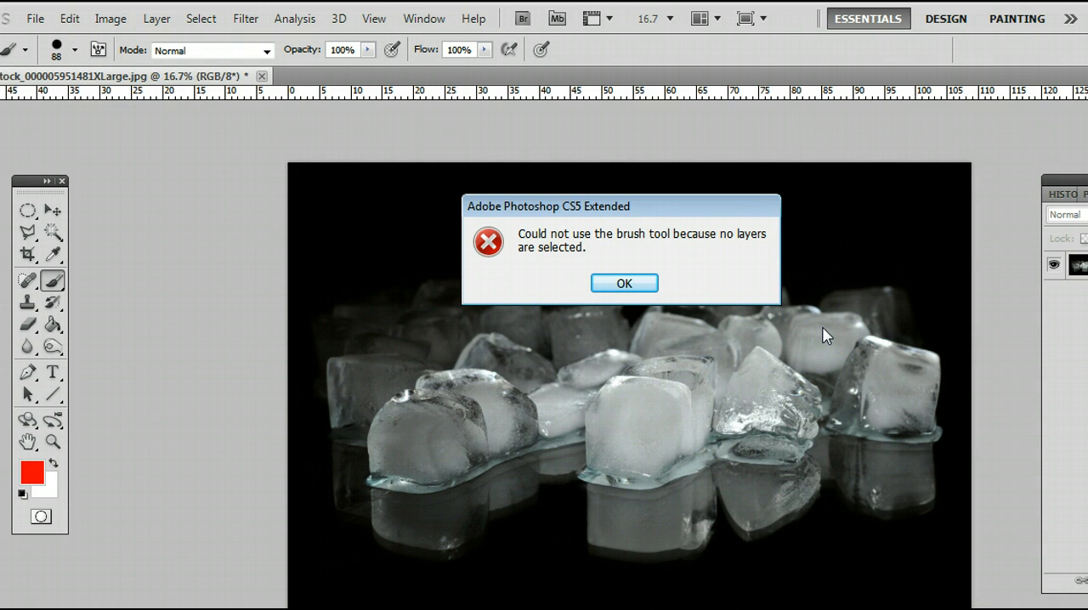
{"action": "mouse_move", "coordinate": [602, 234]}
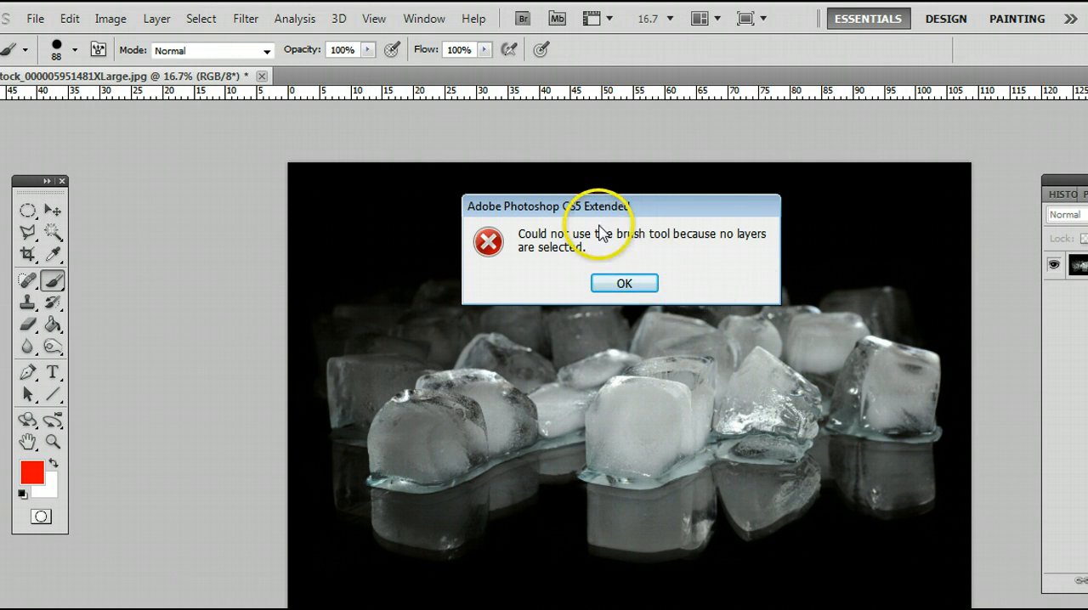
Close the warning with OK and check the Layers panel is open via the Window menu
{"action": "left_click", "coordinate": [624, 282]}
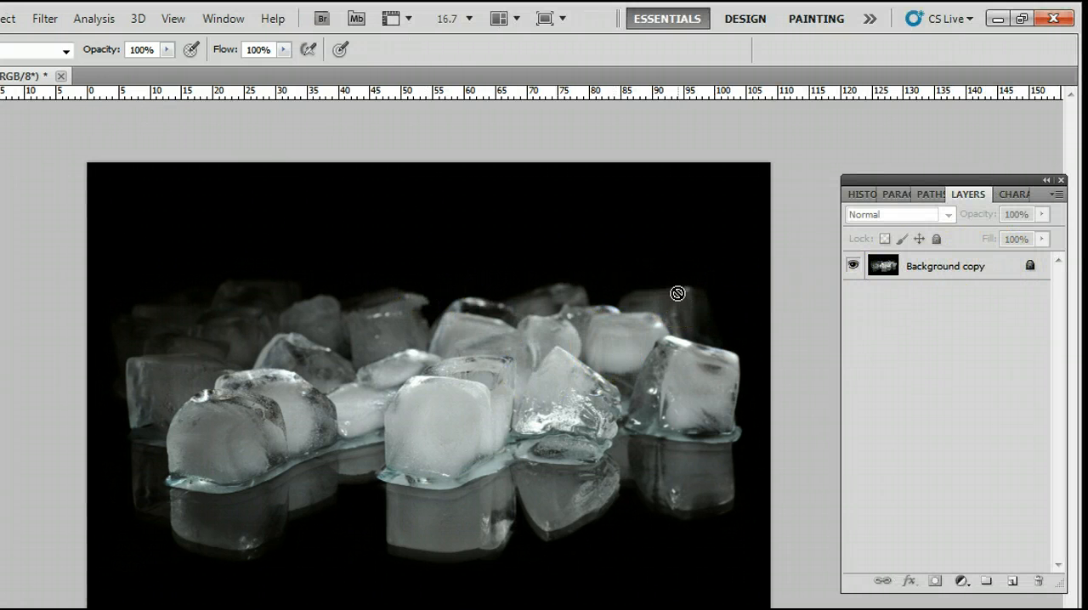
{"action": "mouse_move", "coordinate": [928, 410]}
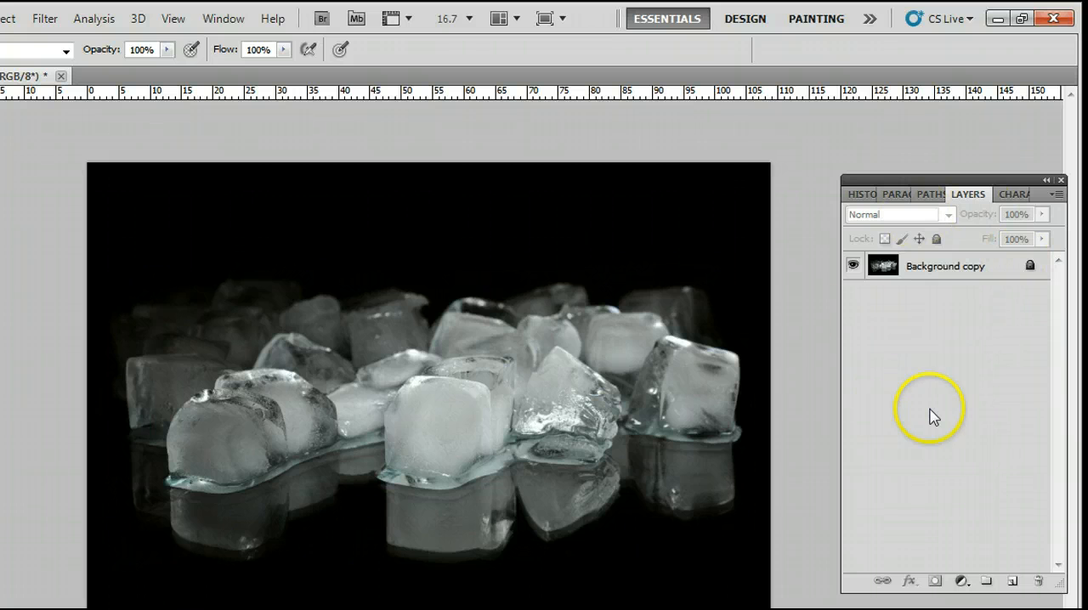
{"action": "mouse_move", "coordinate": [934, 416]}
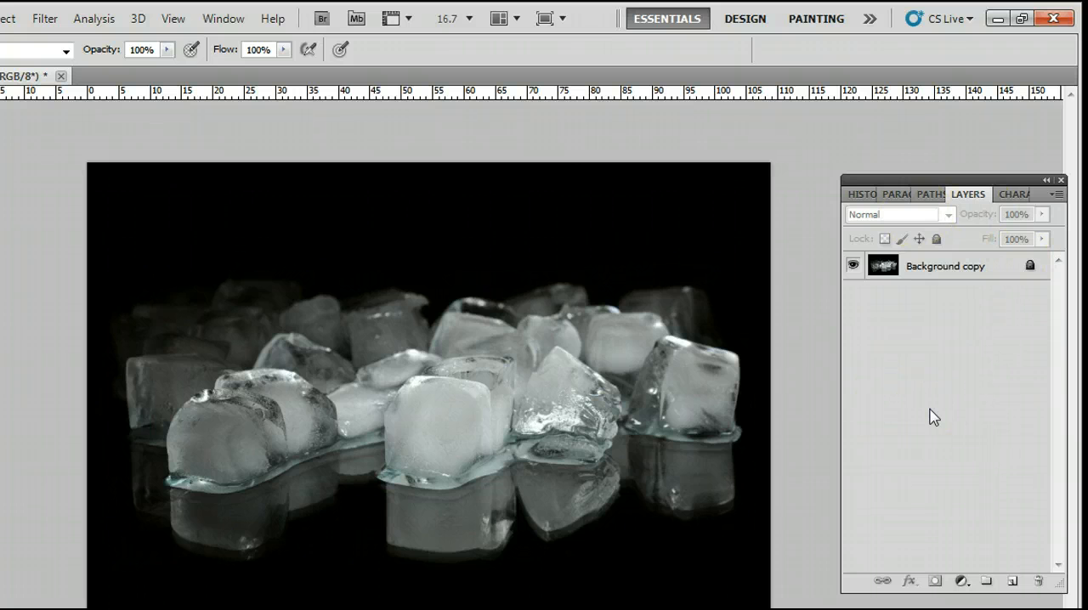
{"action": "left_click", "coordinate": [269, 17]}
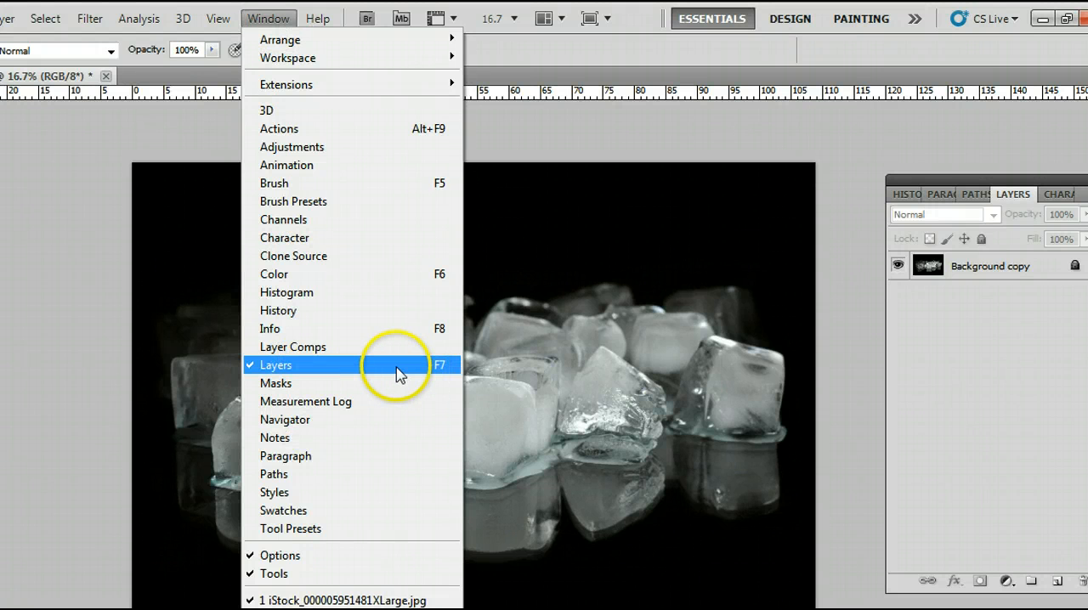
{"action": "mouse_move", "coordinate": [433, 373]}
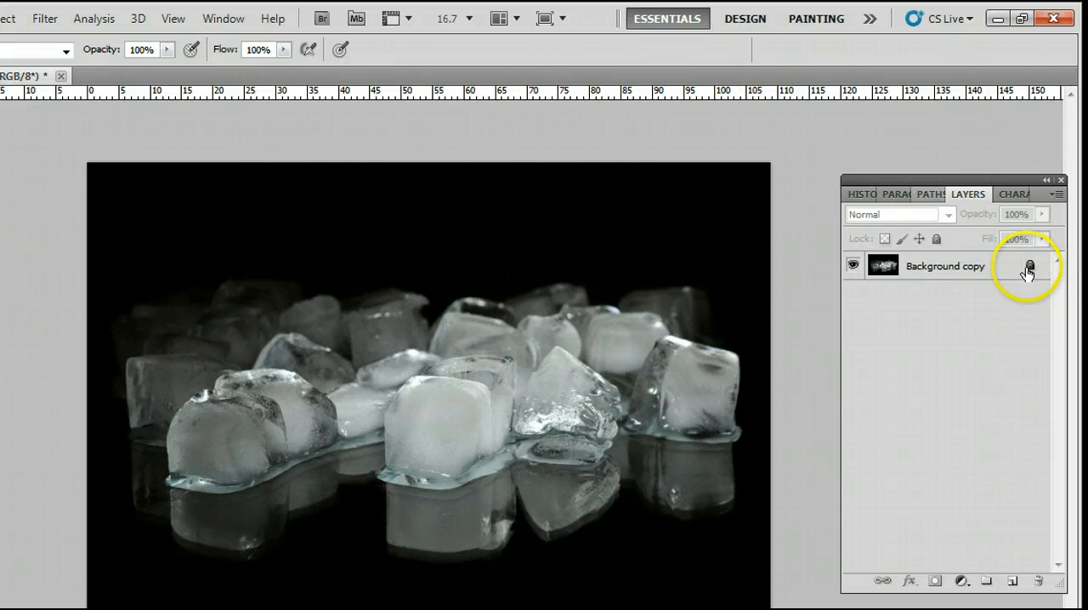
Make Background copy the active layer, then toggle its Lock All off and back on
{"action": "left_click", "coordinate": [943, 265]}
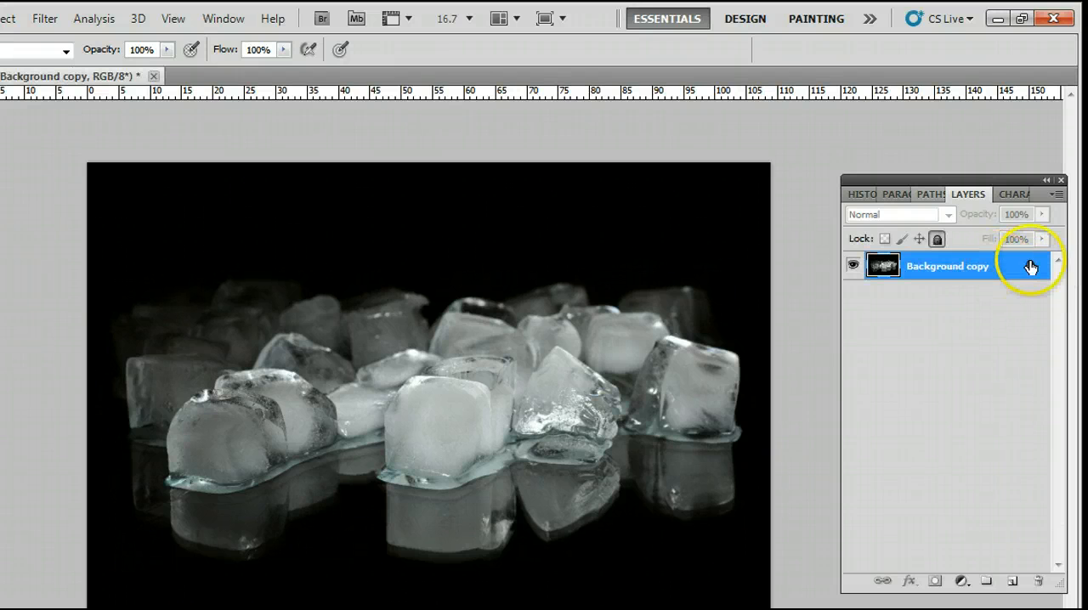
{"action": "left_click", "coordinate": [937, 238]}
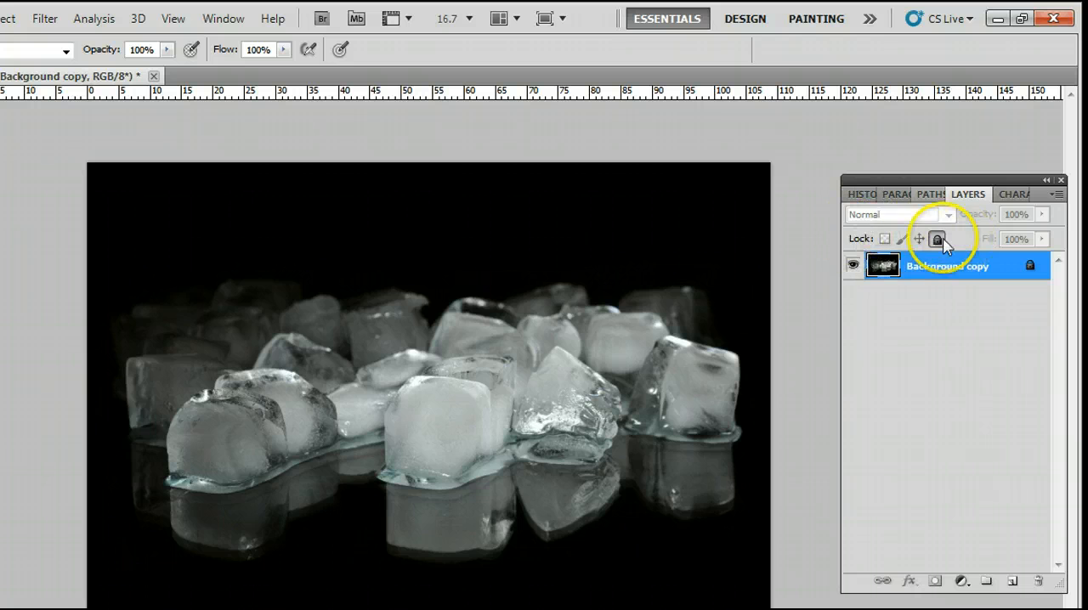
{"action": "left_click", "coordinate": [938, 238]}
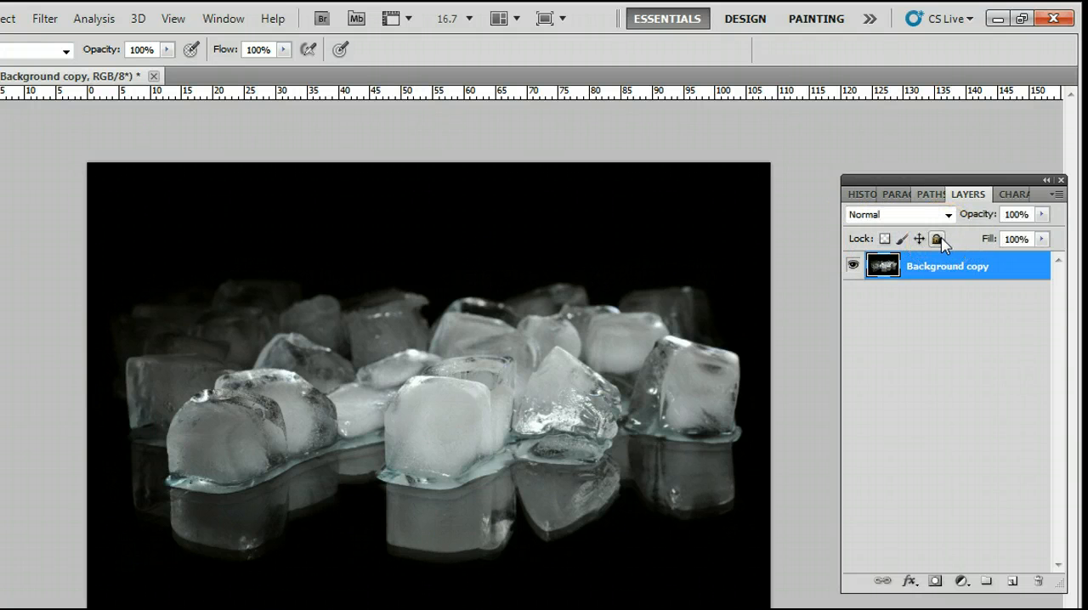
{"action": "left_click", "coordinate": [938, 238]}
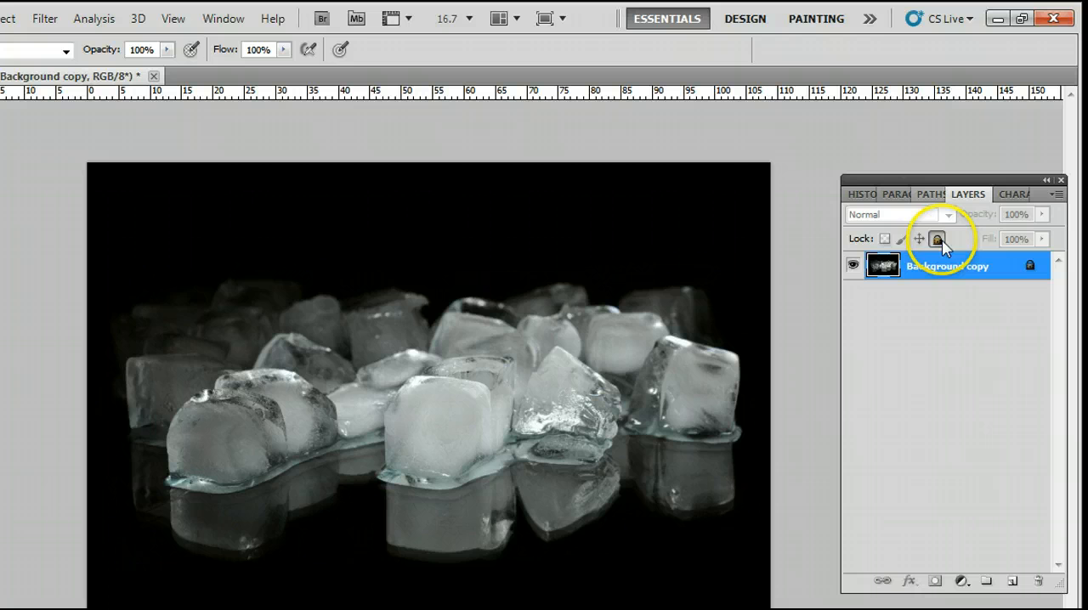
{"action": "mouse_move", "coordinate": [939, 305]}
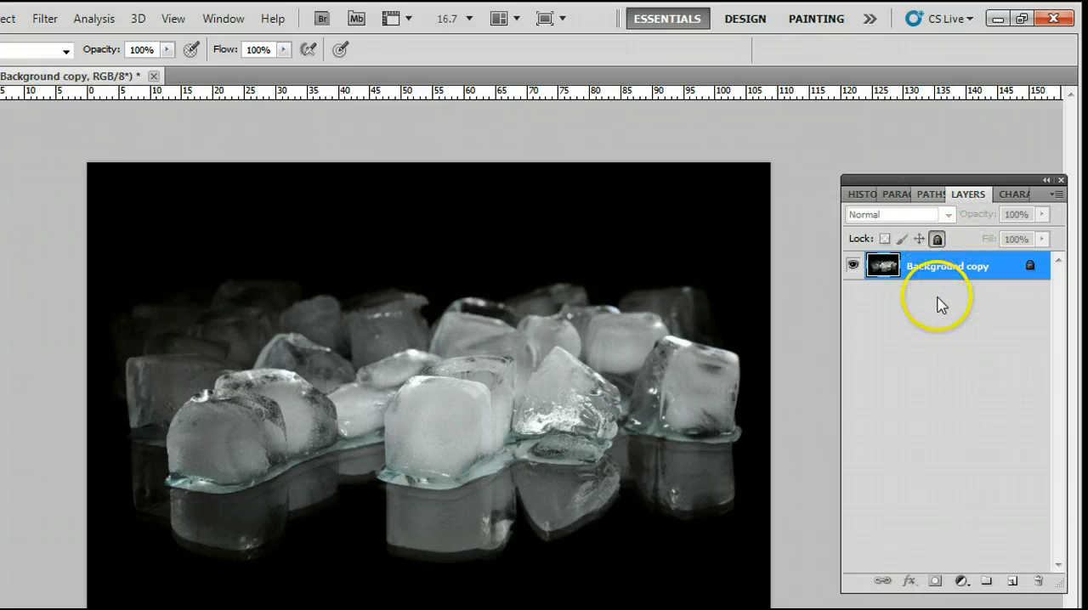
{"action": "mouse_move", "coordinate": [937, 282]}
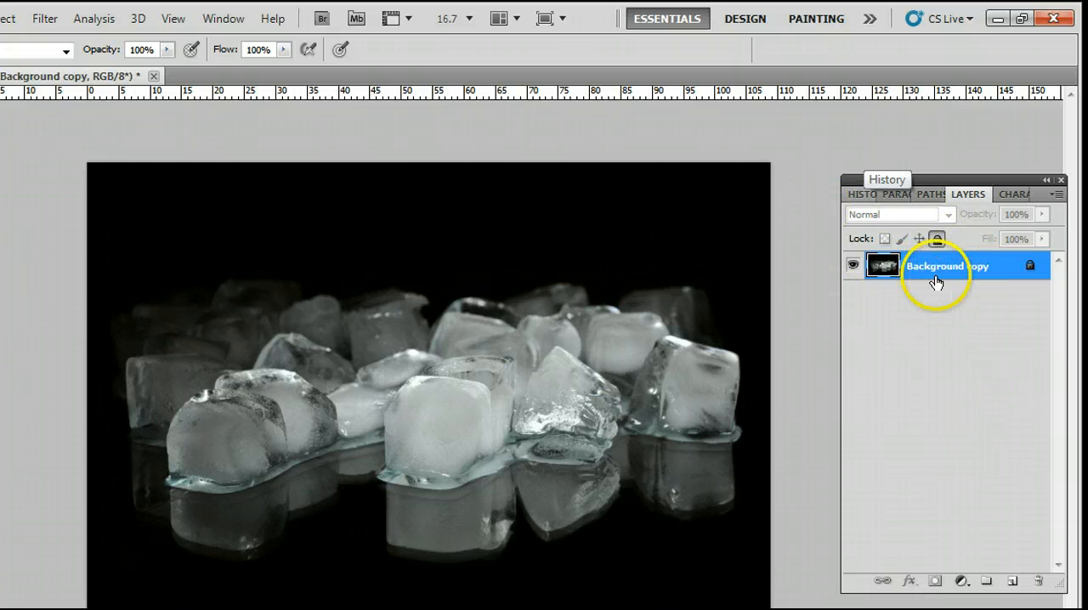
{"action": "mouse_move", "coordinate": [1026, 354]}
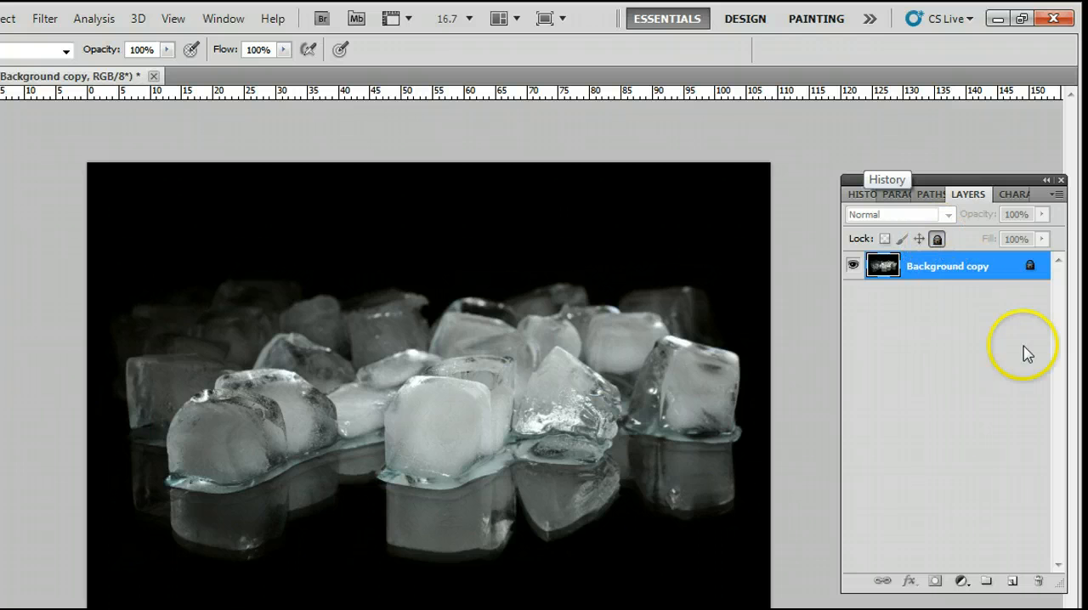
{"action": "left_click", "coordinate": [966, 281]}
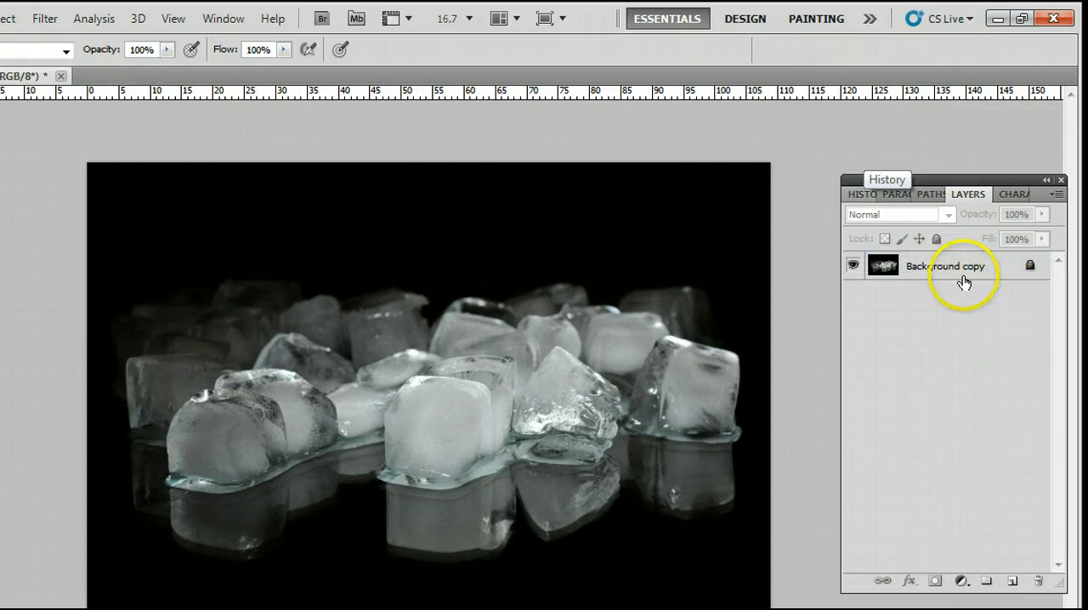
{"action": "left_click", "coordinate": [945, 265]}
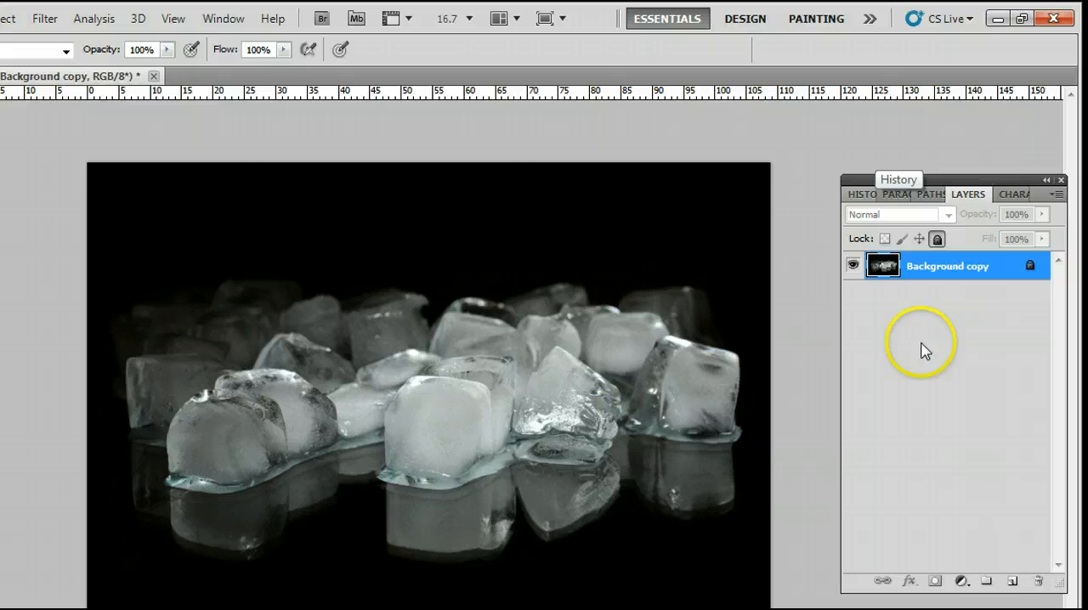
{"action": "mouse_move", "coordinate": [944, 357]}
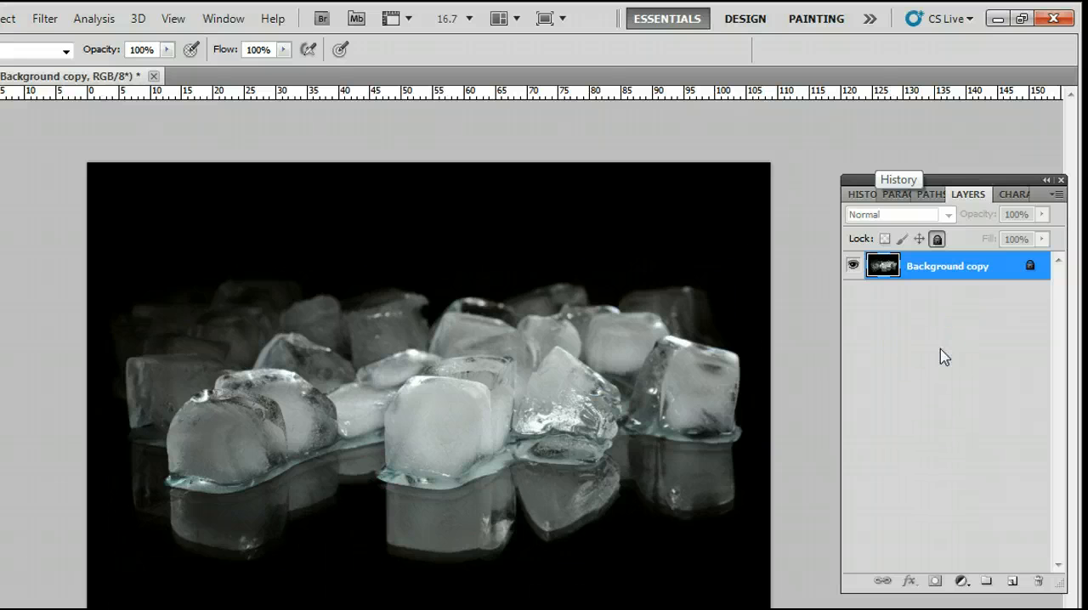